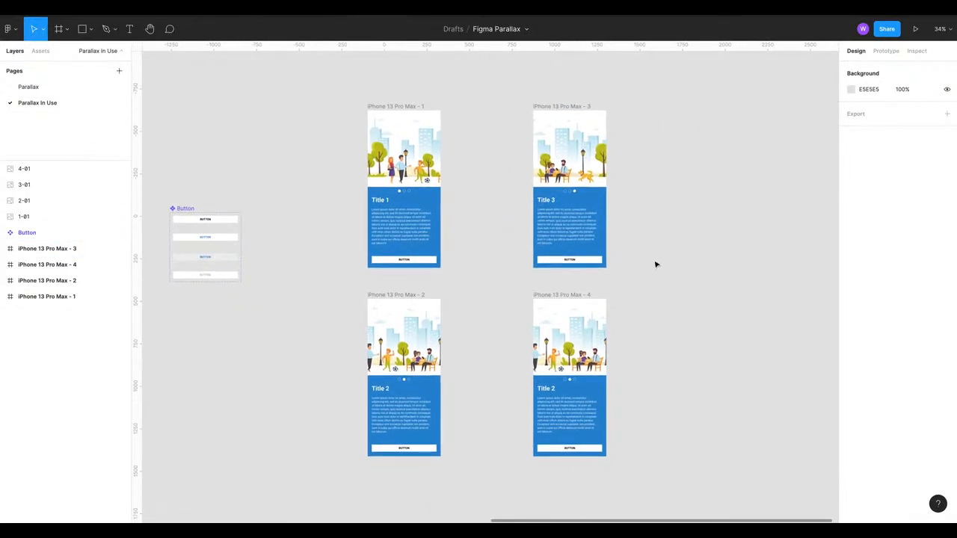
mouse_move(657, 239)
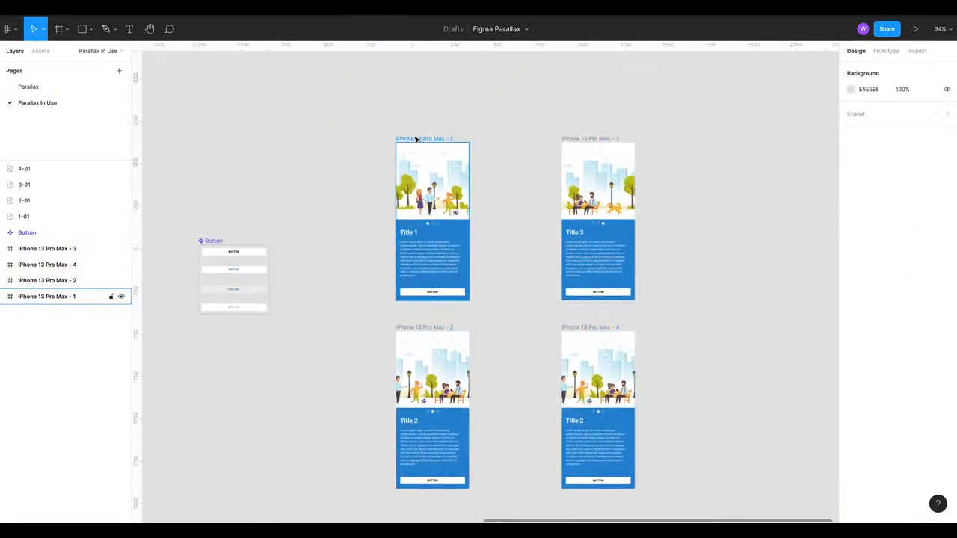
Step: Present Flow 1 from the iPhone 13 Pro Max - 1 frame showing Title 1
click(885, 51)
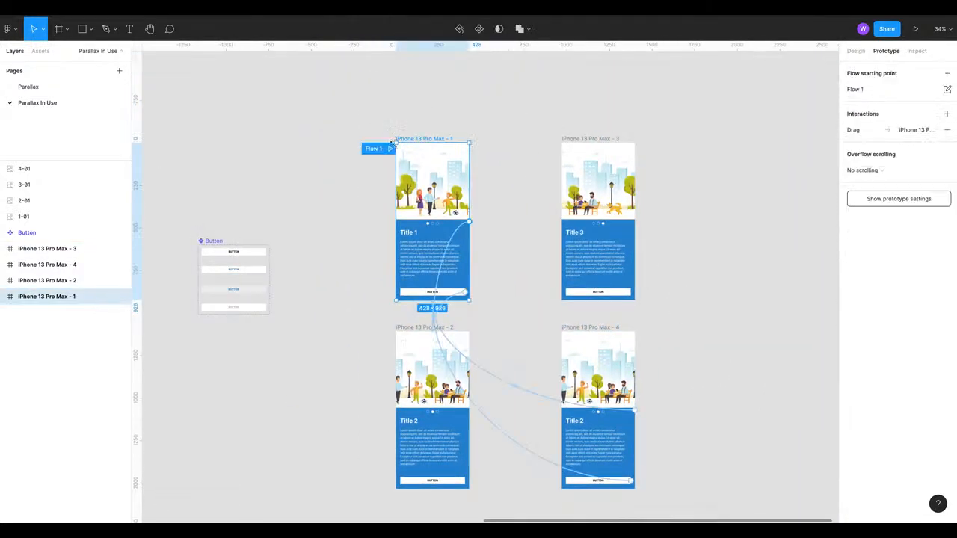
click(915, 29)
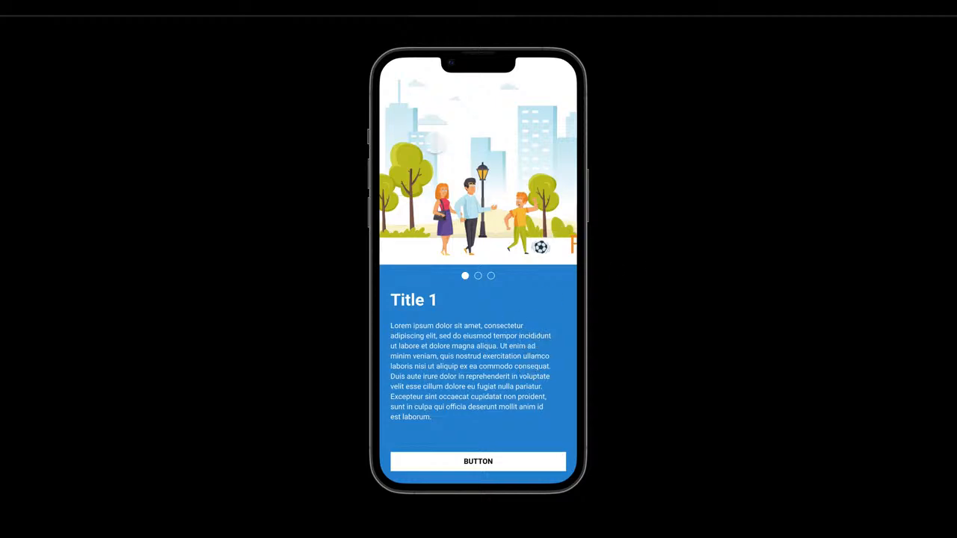
Step: Exit the prototype presentation back to the editor's four linked onboarding screens
click(458, 222)
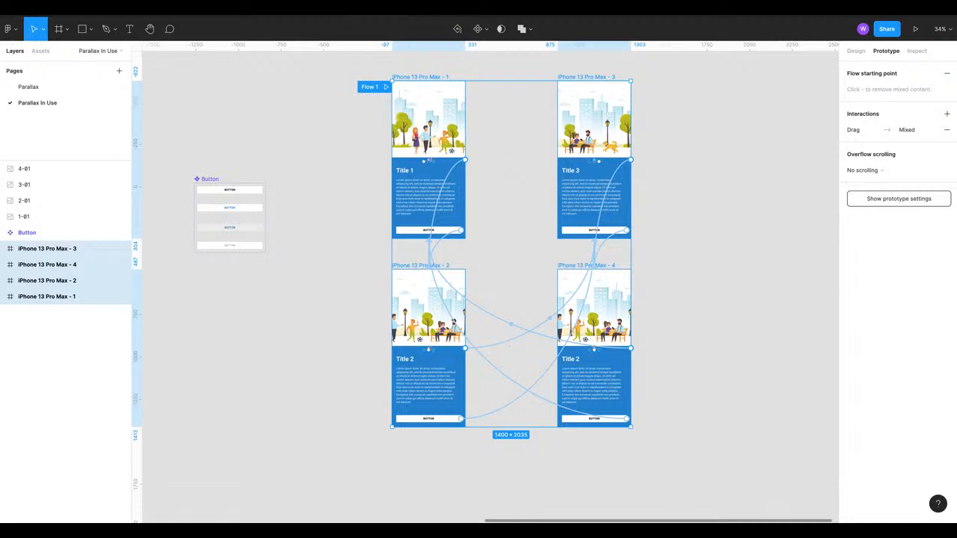
Step: Create a new page called Handover from the Pages panel
click(37, 102)
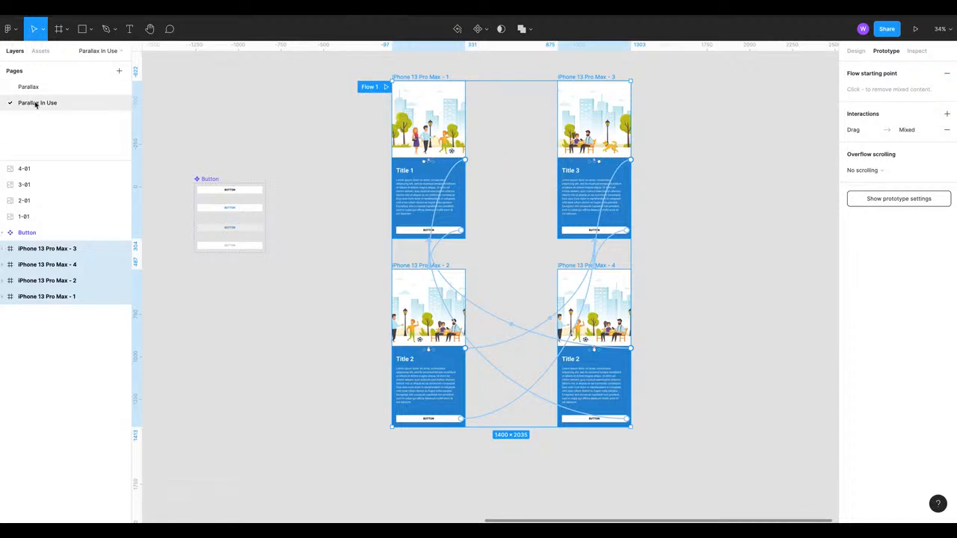
mouse_move(54, 110)
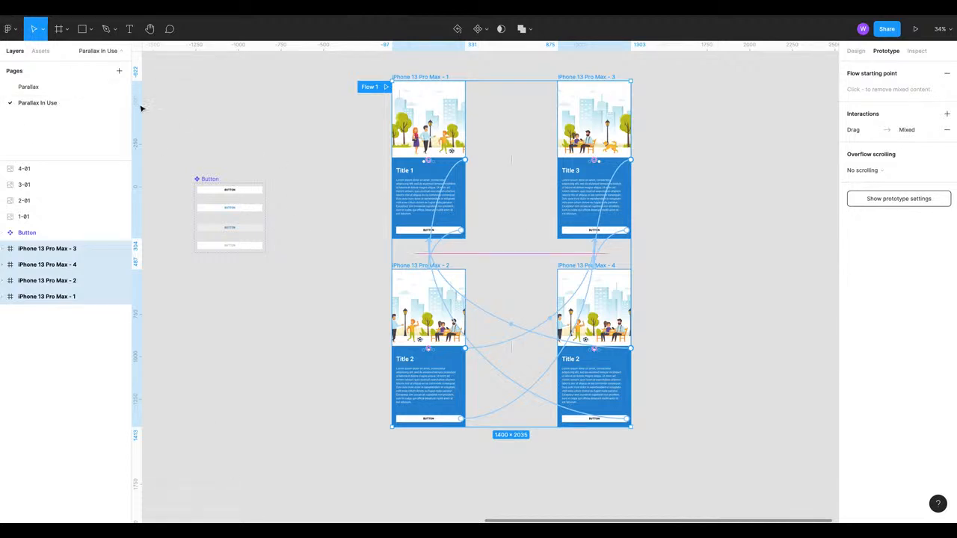
click(119, 70)
text(Handover)
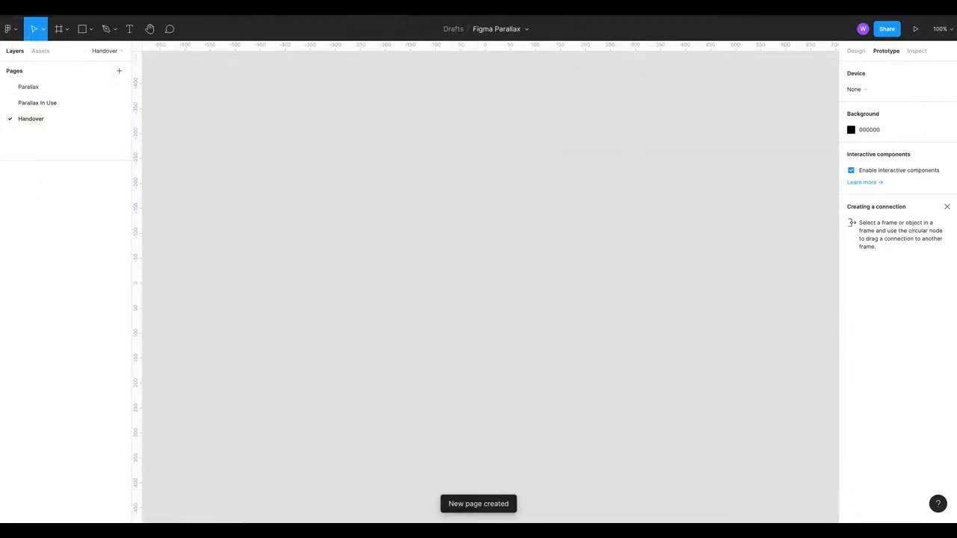
click(37, 103)
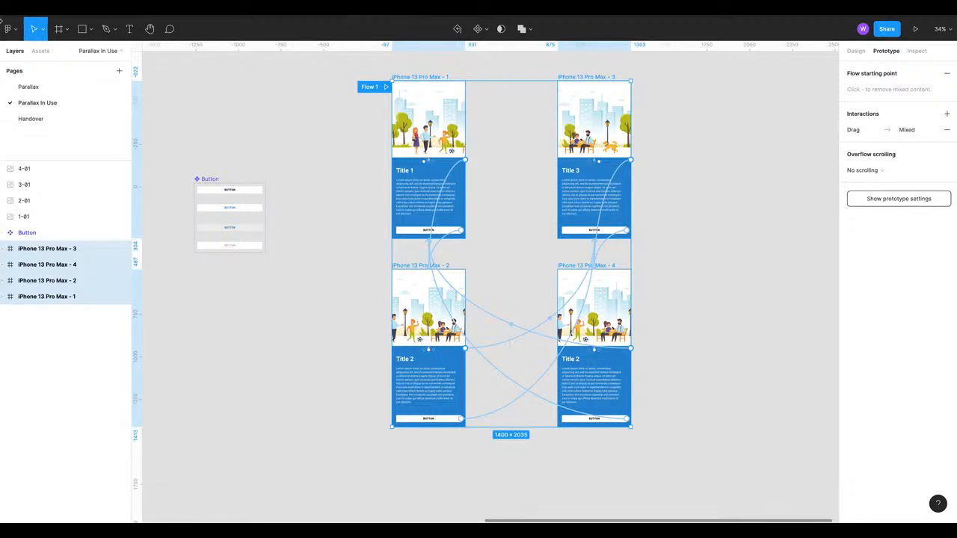
mouse_move(267, 251)
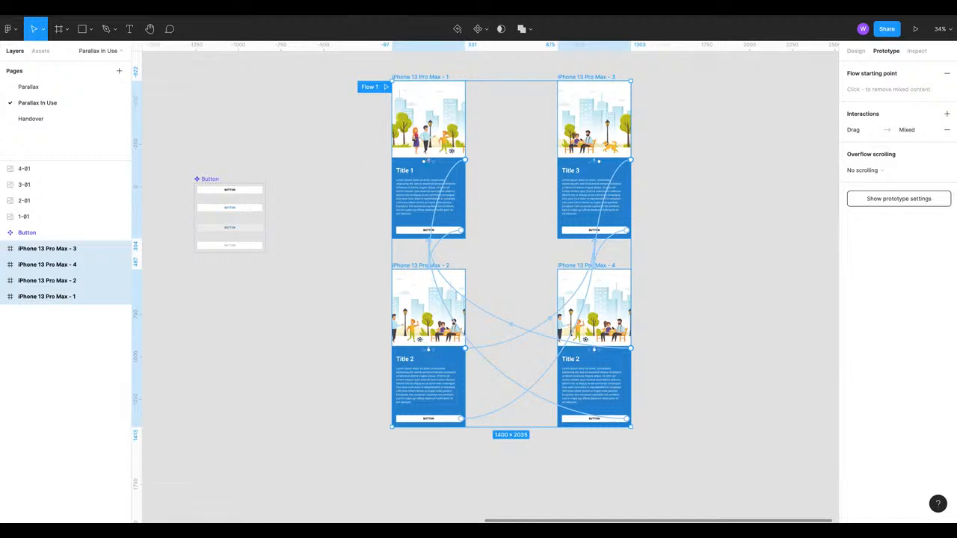
click(30, 118)
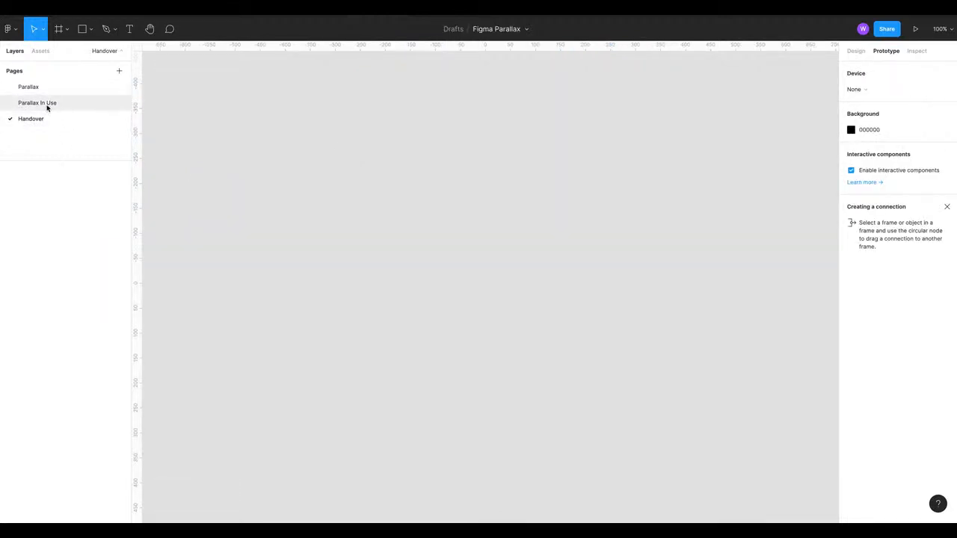
click(37, 103)
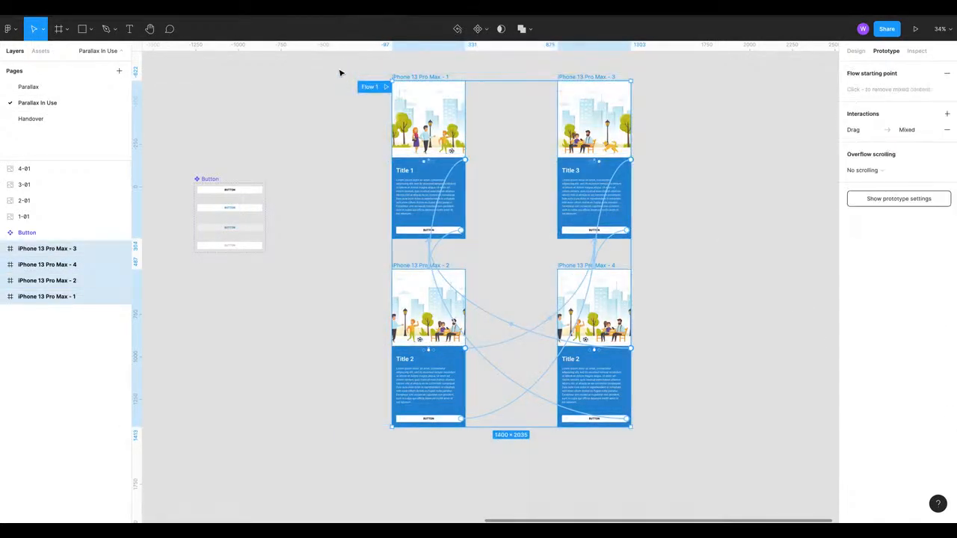
click(30, 118)
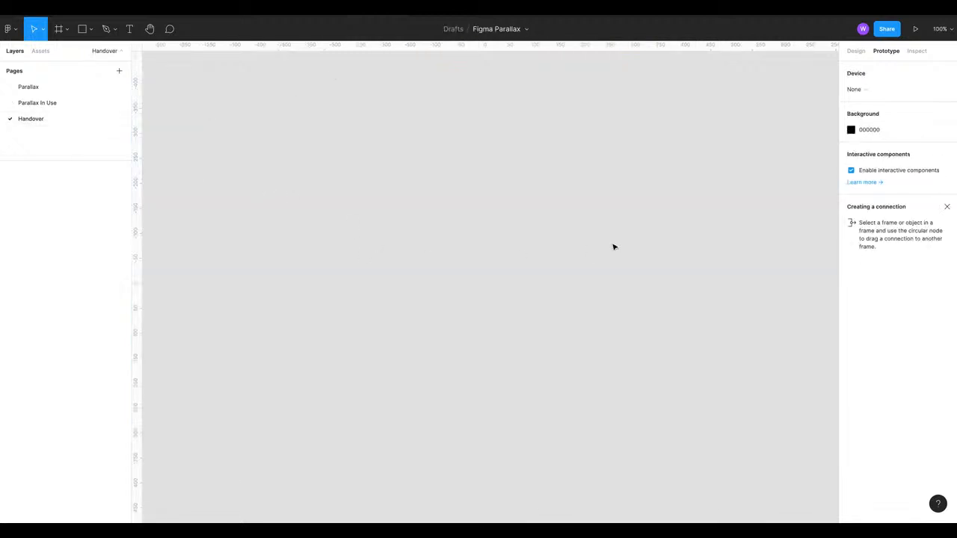
key(ctrl+v)
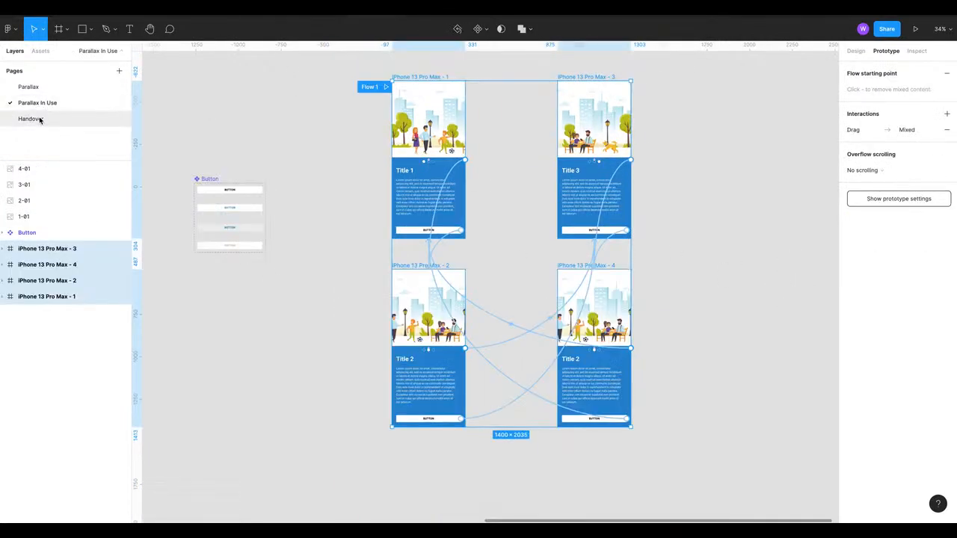
click(30, 118)
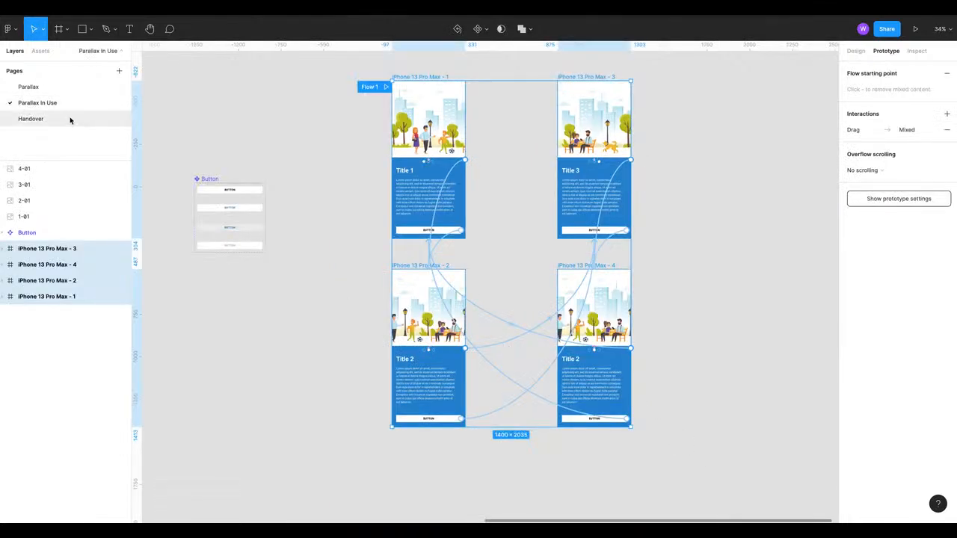
click(31, 118)
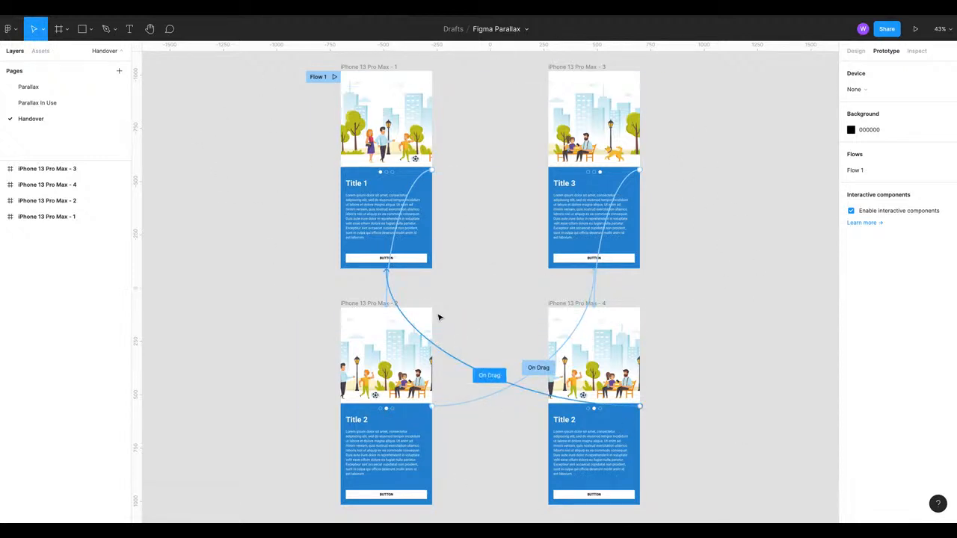
click(38, 103)
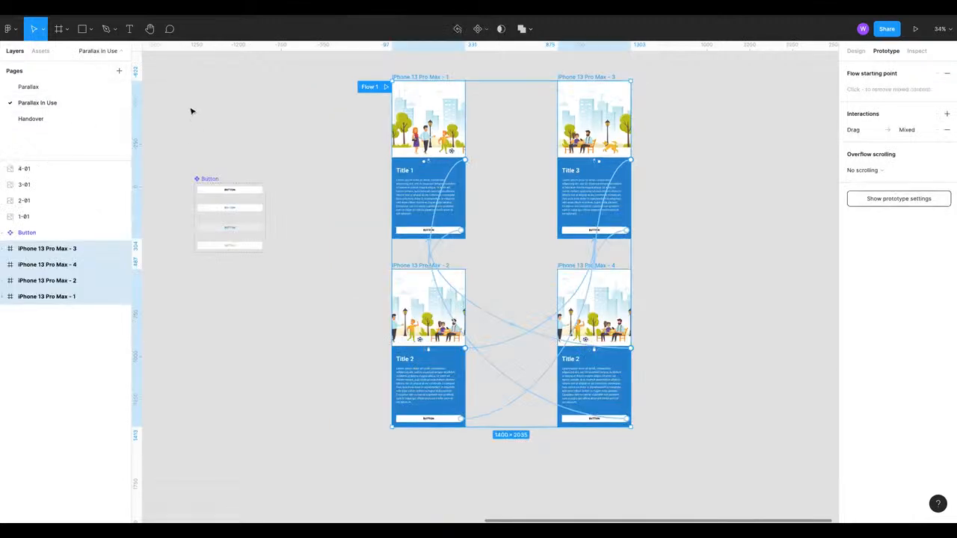
click(30, 118)
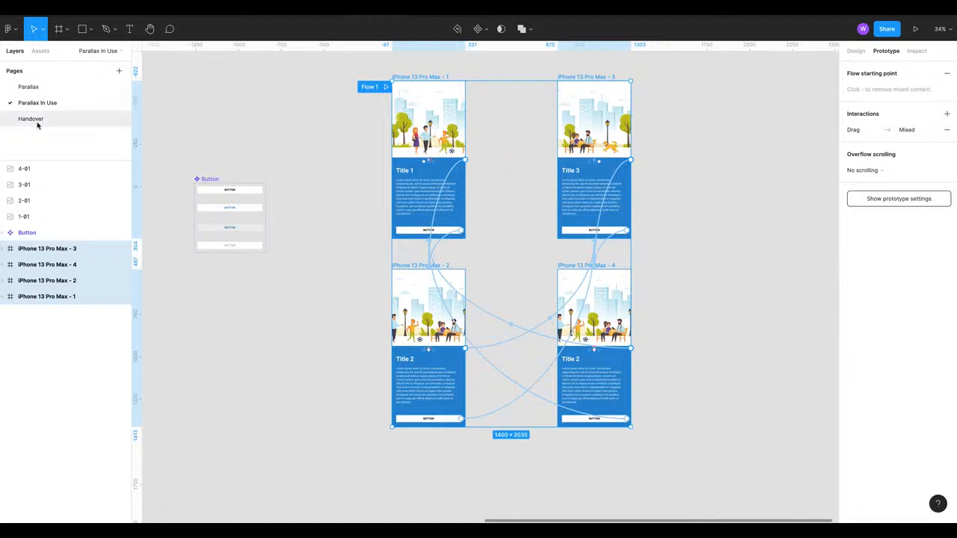
click(31, 119)
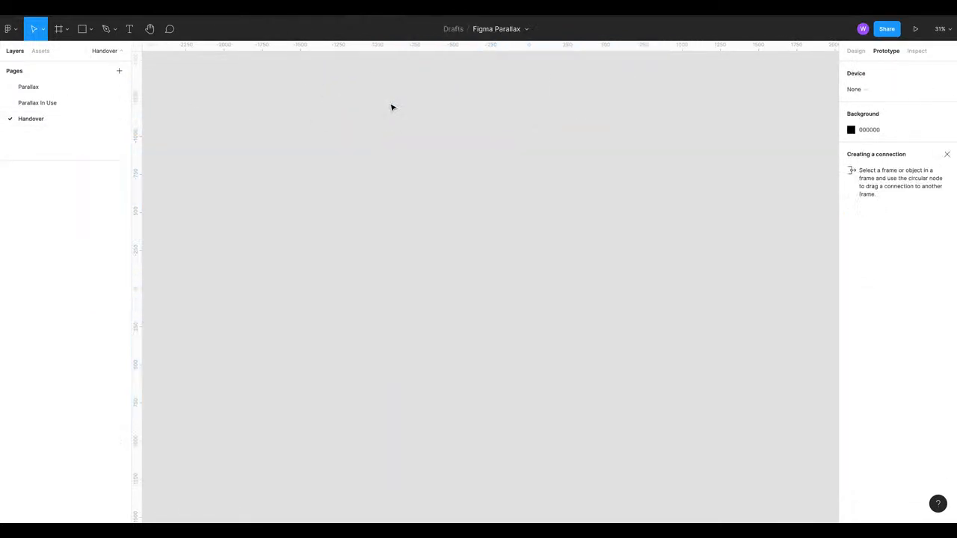
Step: Switch back to the Parallax In Use page
click(37, 102)
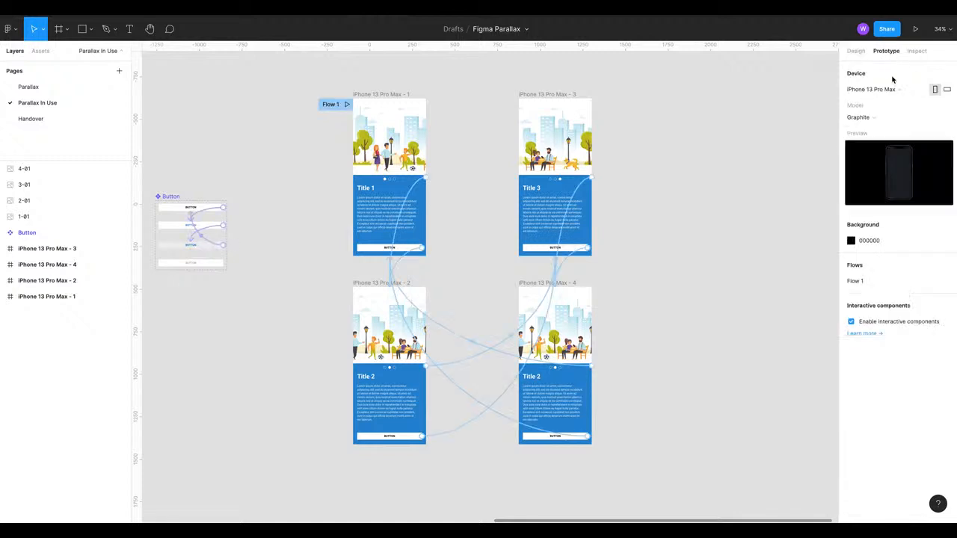
mouse_move(722, 415)
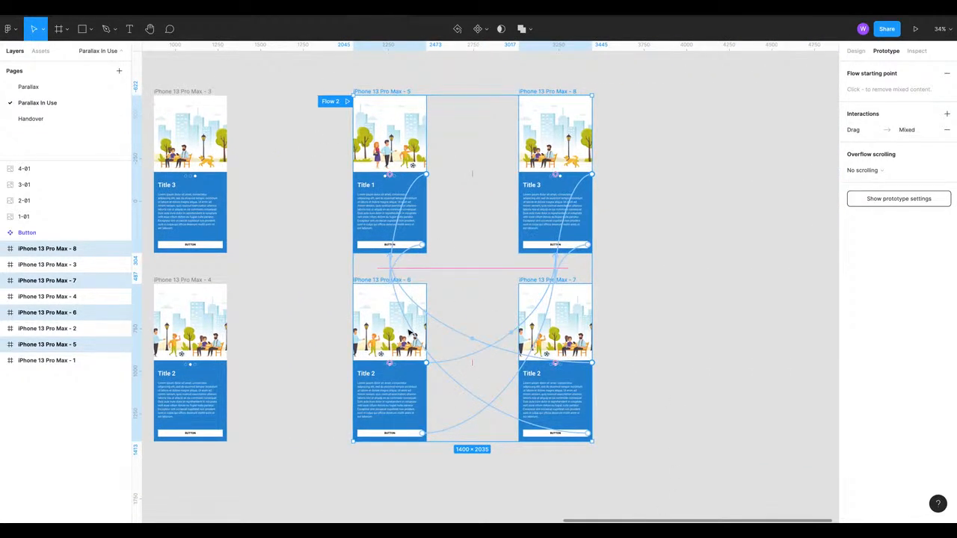
mouse_move(461, 231)
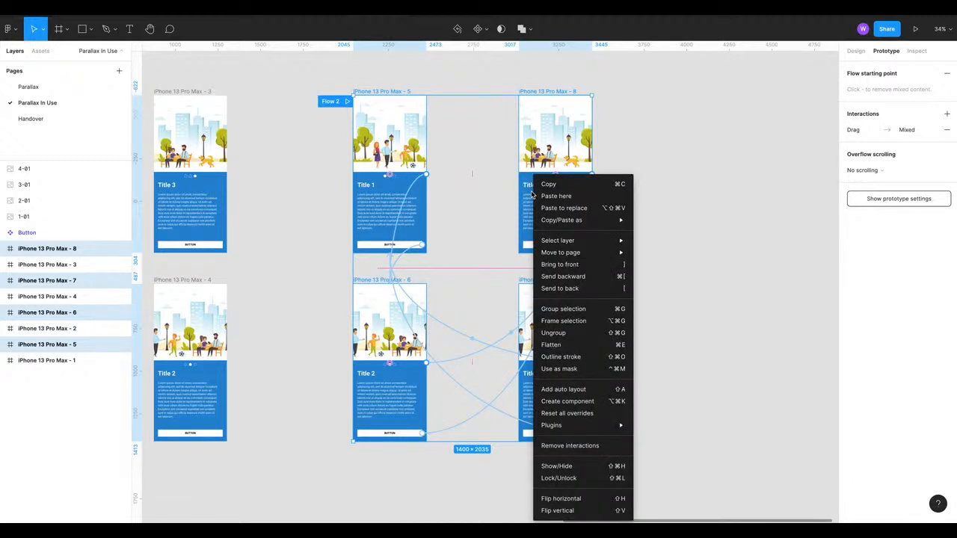
mouse_move(560, 251)
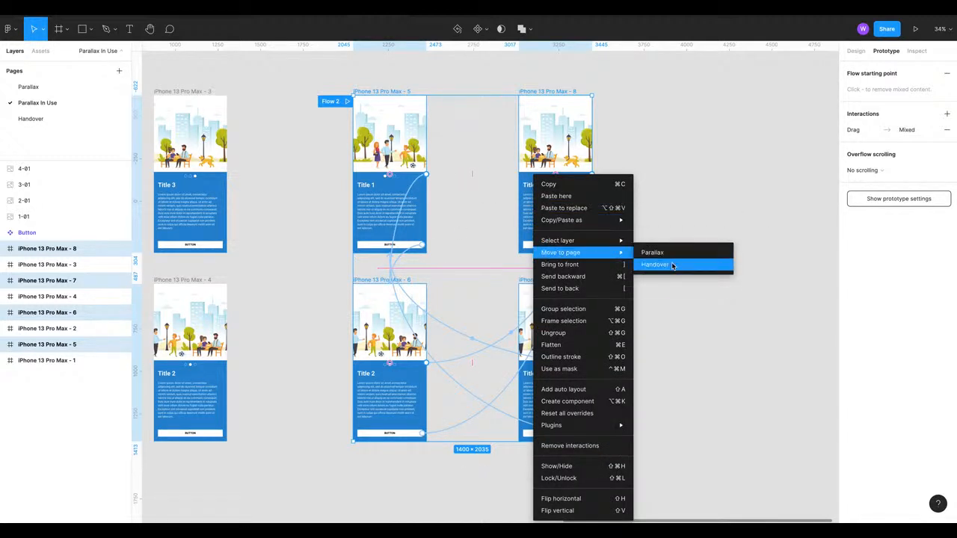
Step: Send copied frames 5–8 to Handover, then compare Handover against Parallax In Use
click(655, 263)
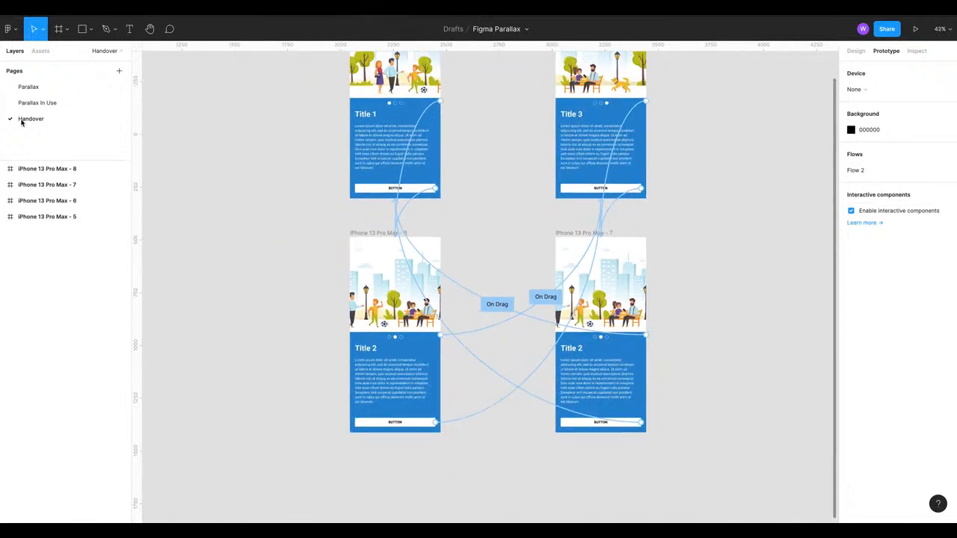
click(36, 103)
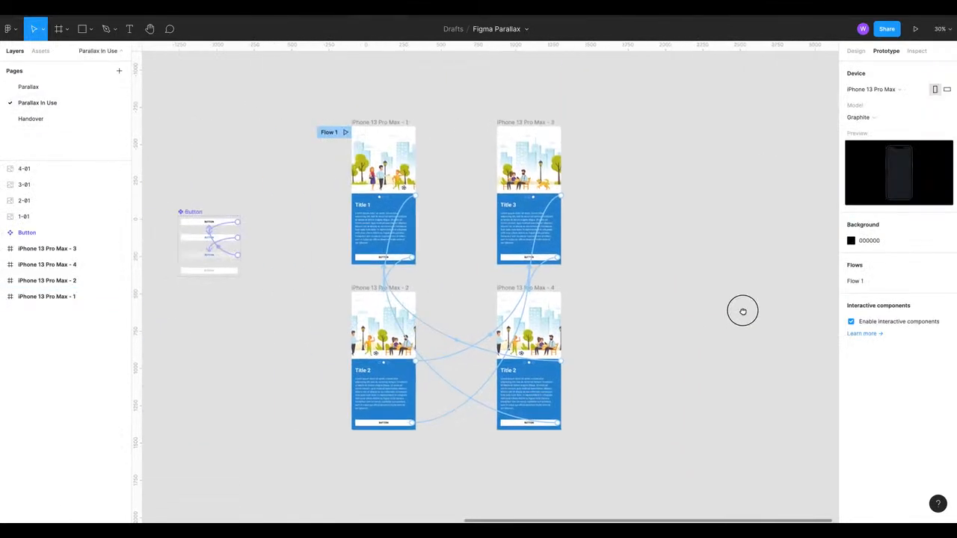
click(31, 118)
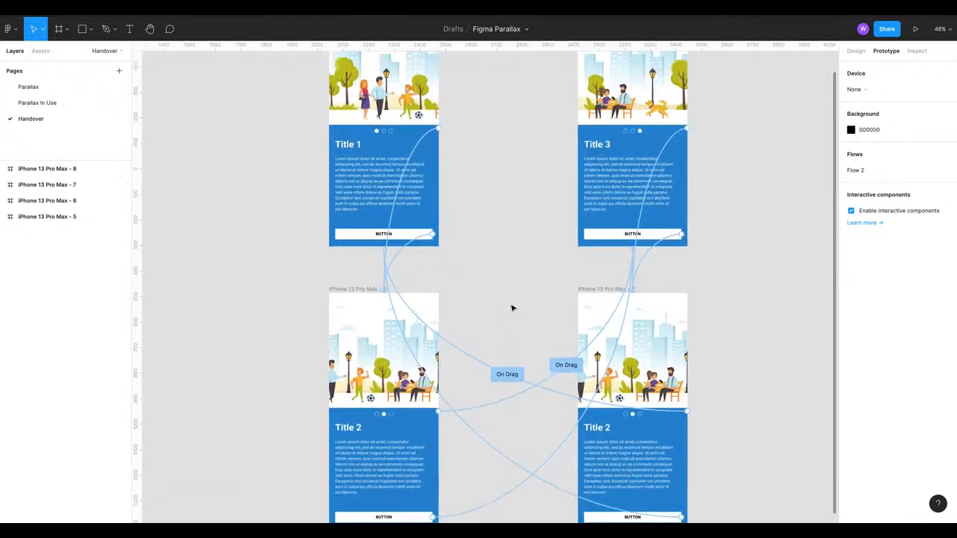
click(38, 102)
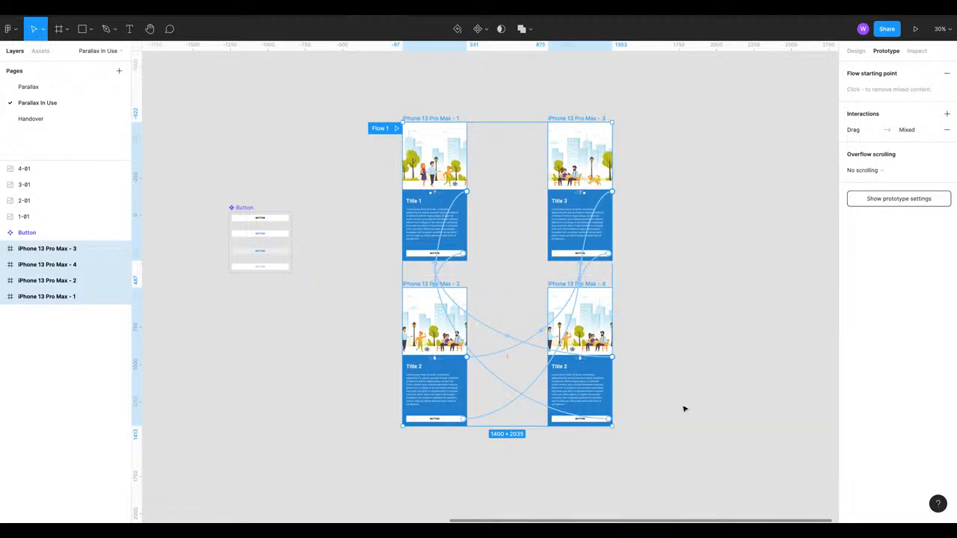
click(30, 118)
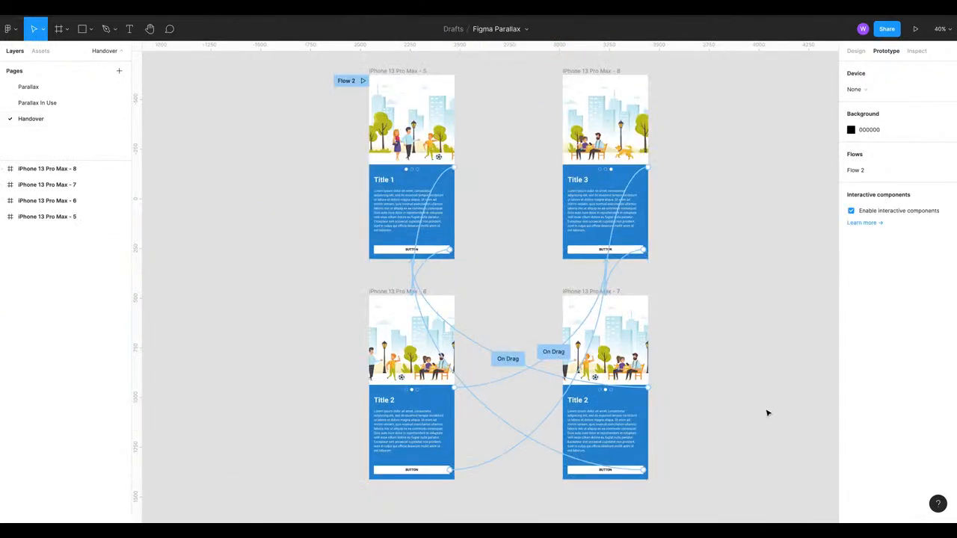